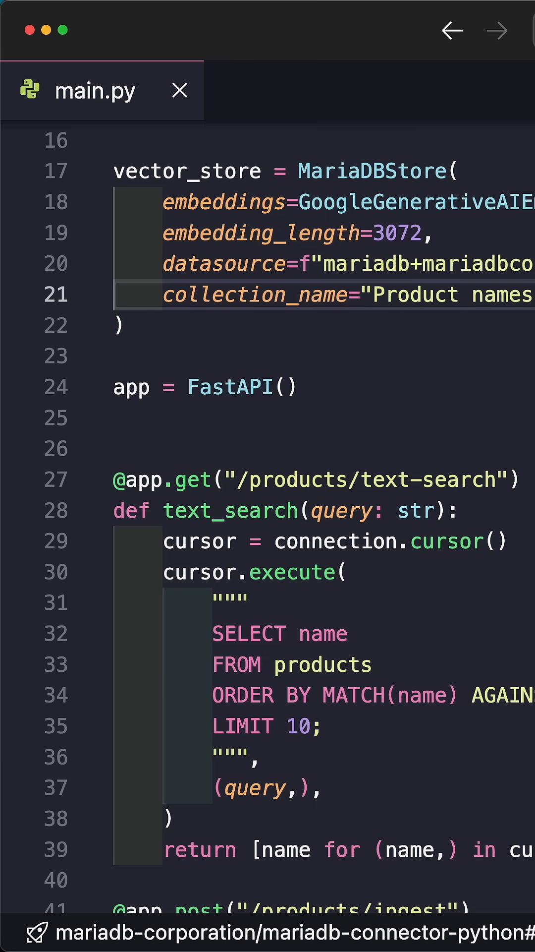
pyautogui.scroll(-3)
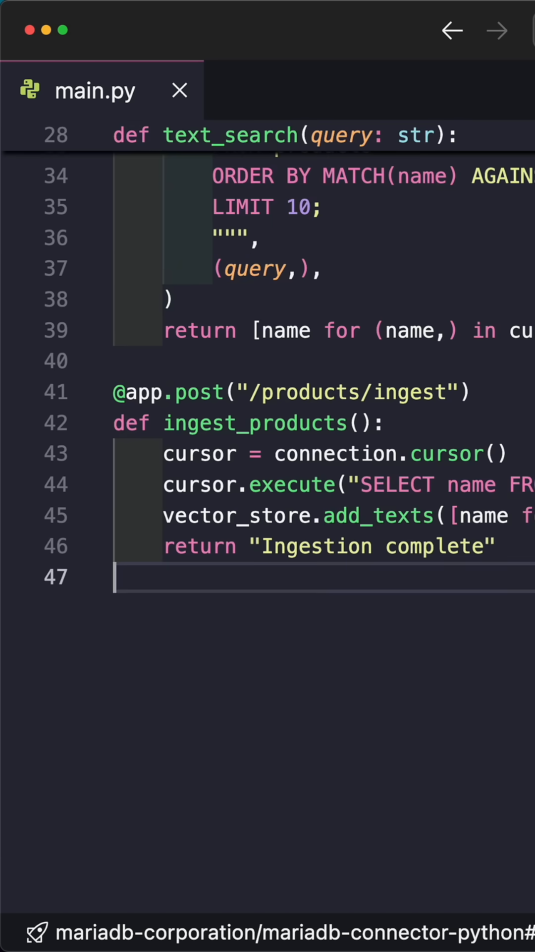
pyautogui.write('@app.get("/products/vector-search")')
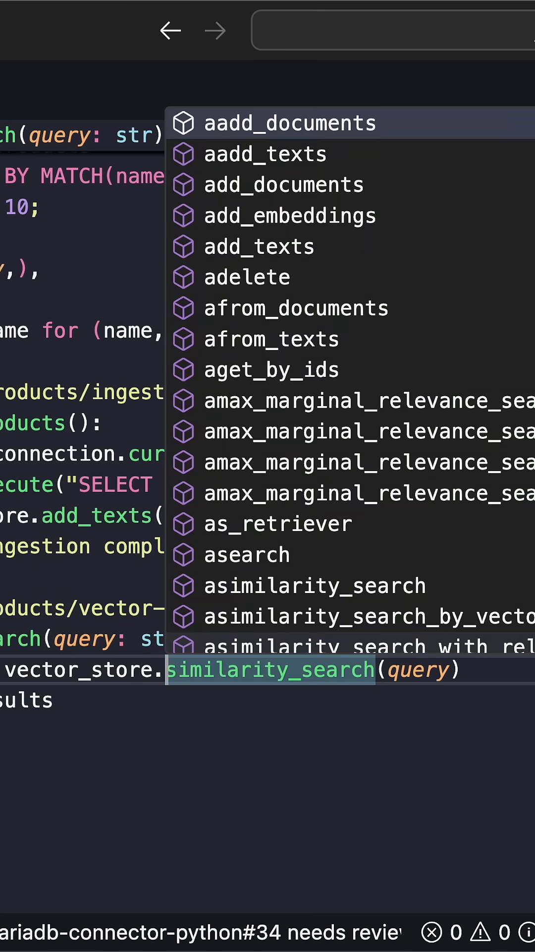
pyautogui.write(',')
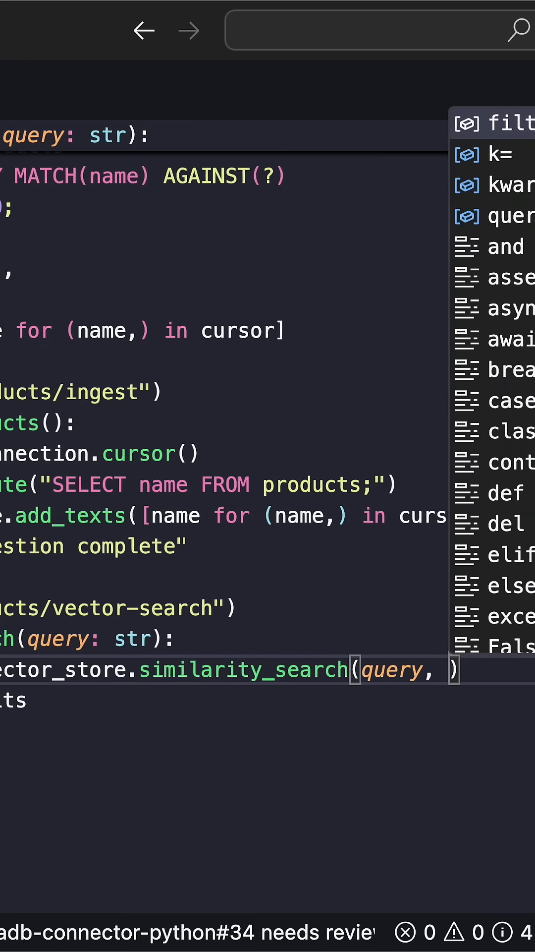
pyautogui.write('k=10')
pyautogui.click(268, 701)
pyautogui.write('return [doc.page_content for doc in')
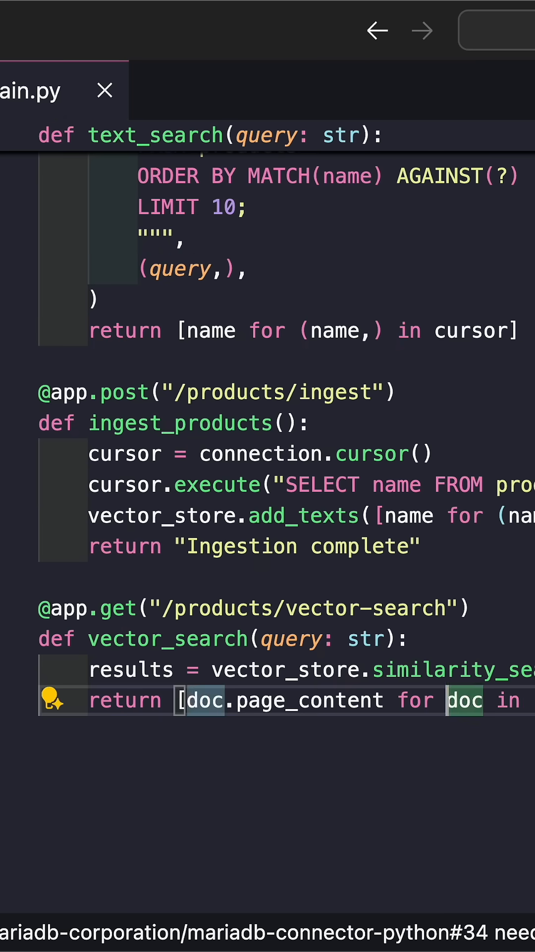
# Step: Run the vector-search GET for 'running shoes' in Swagger UI, then ask Gemini which result set gave better results
pyautogui.hscroll(3)
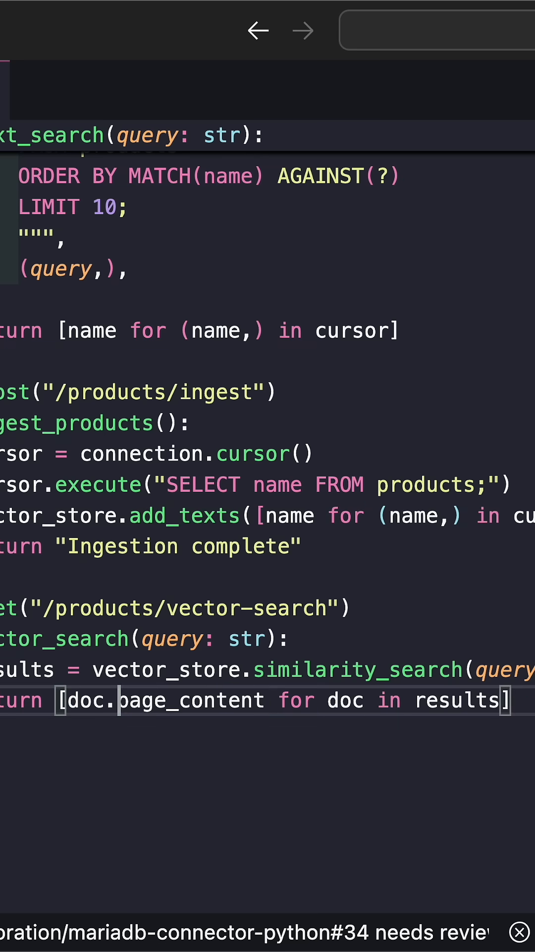
pyautogui.doubleClick(192, 700)
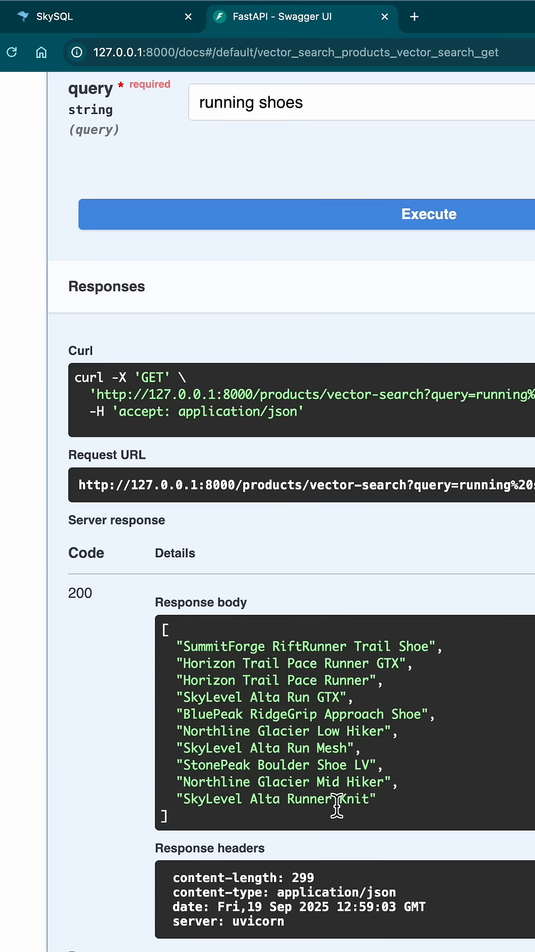
pyautogui.click(303, 17)
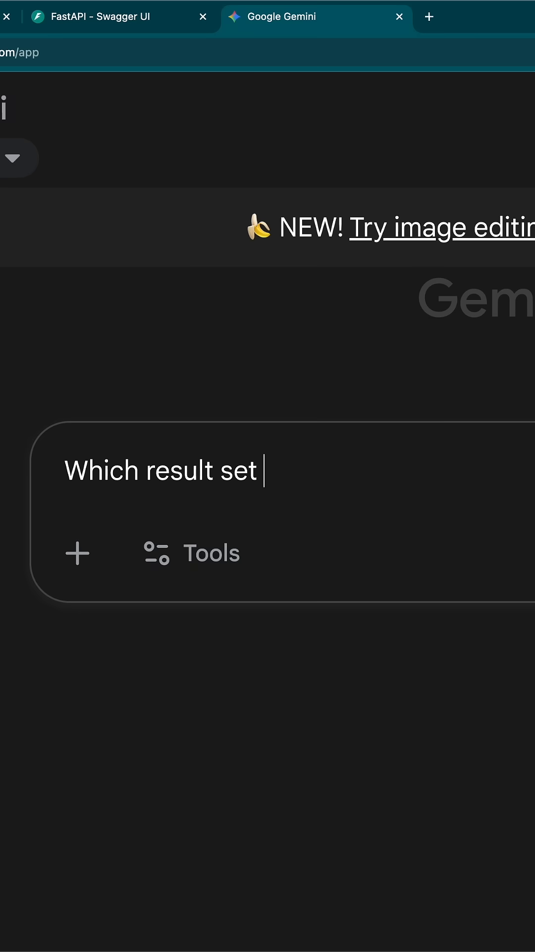
pyautogui.write('gave better results')
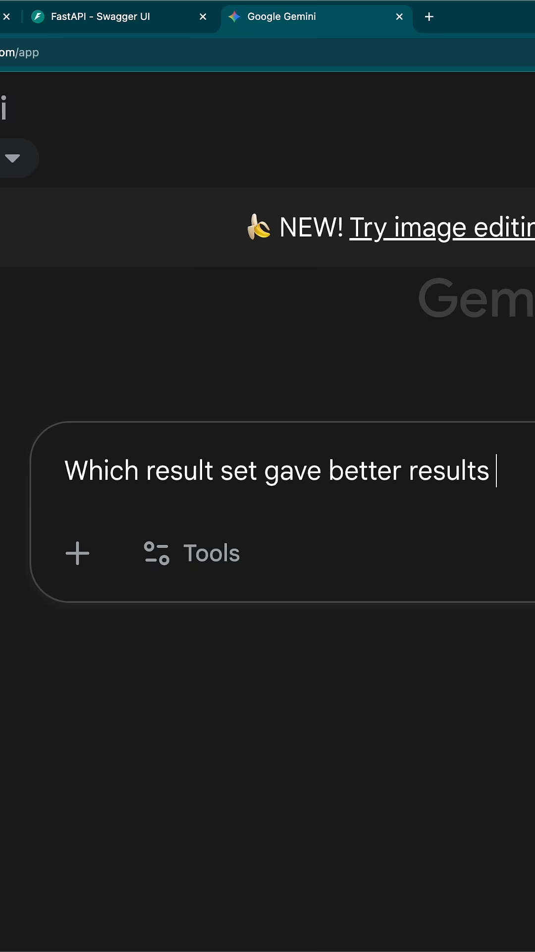